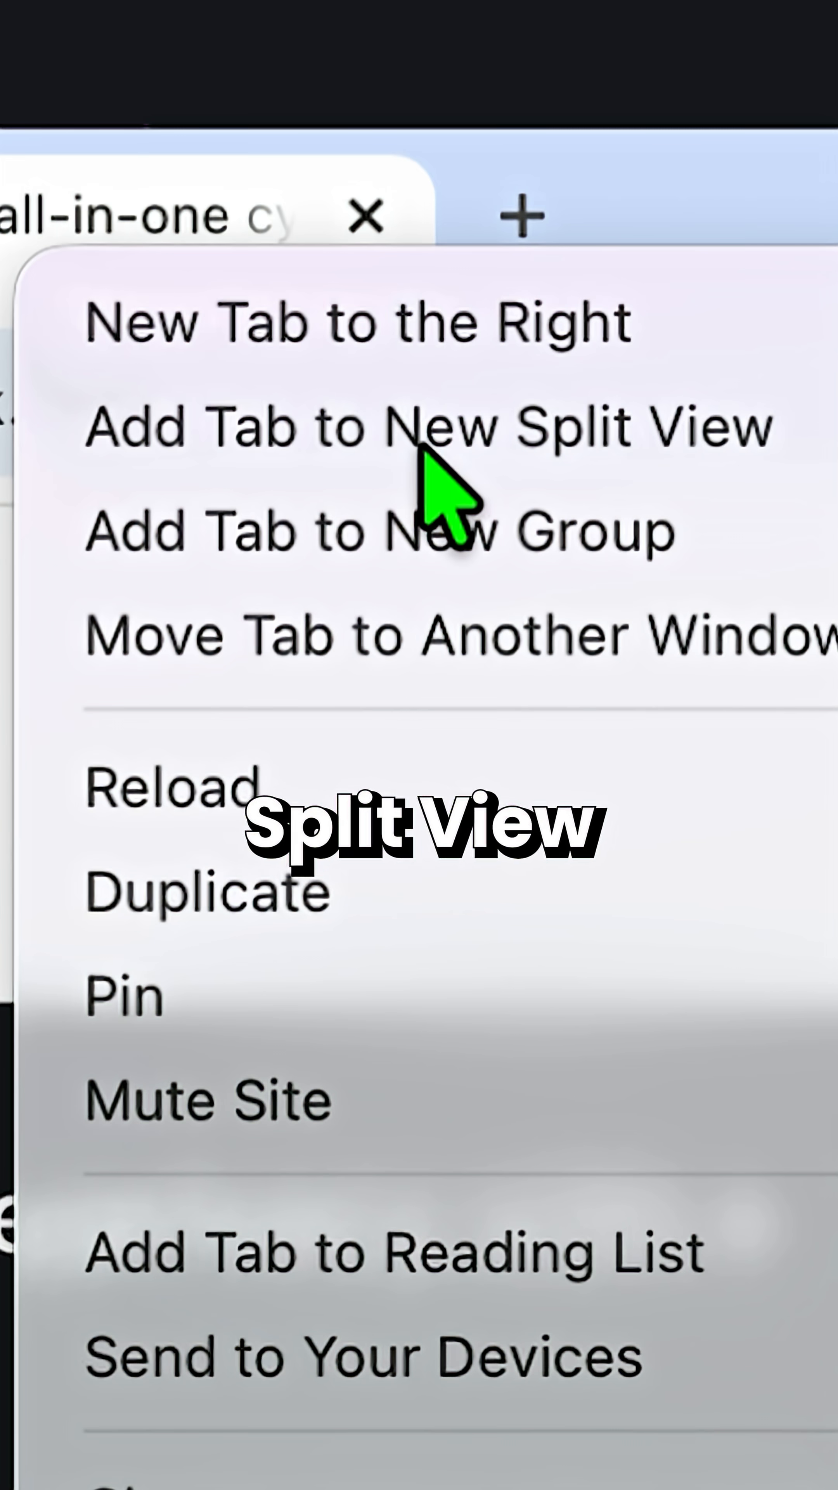
# - Put the Surfshark tab into a new split view alongside the YouTube tab
pyautogui.click(428, 426)
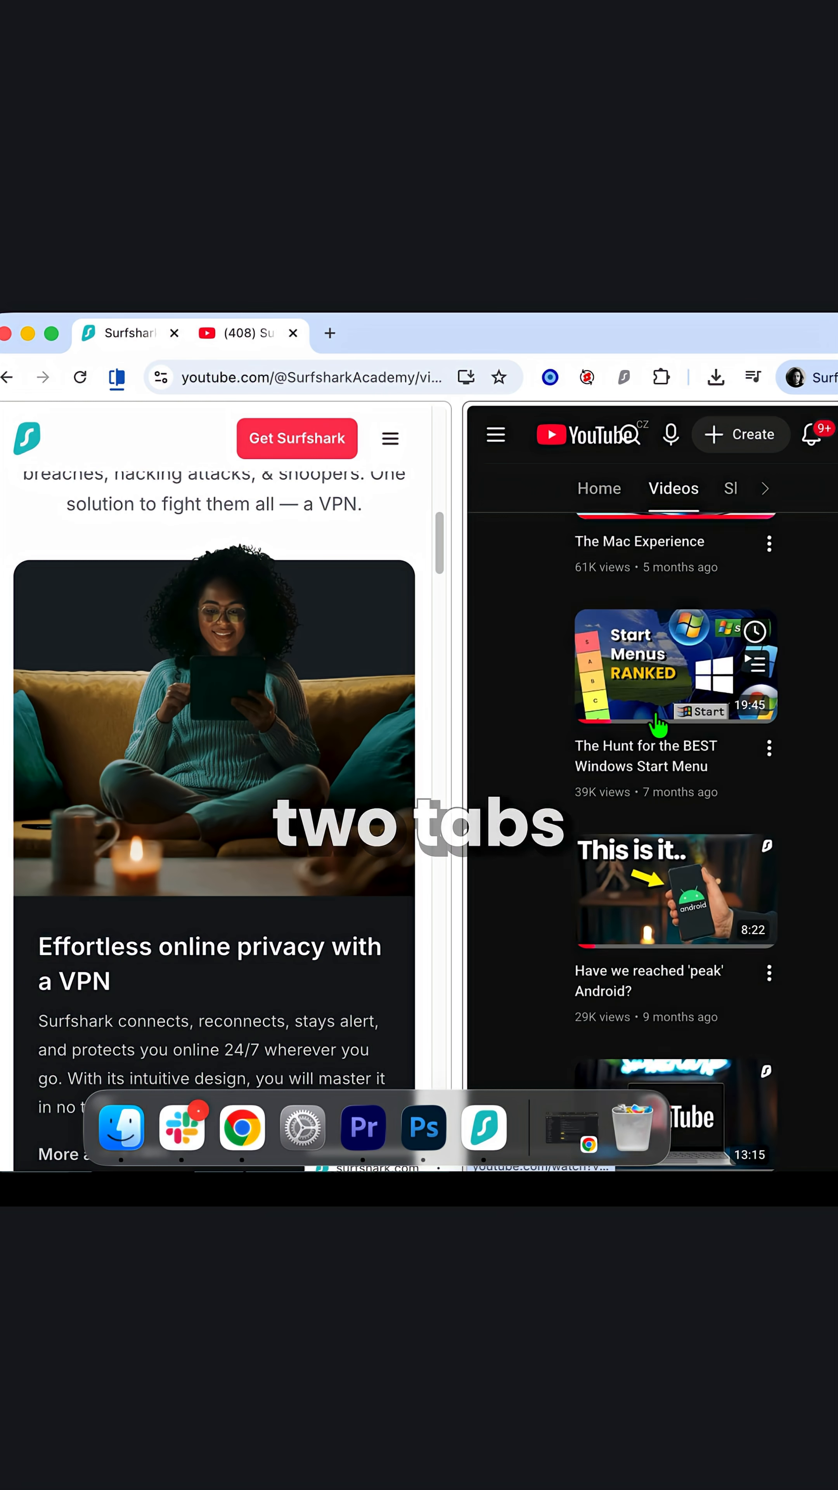
pyautogui.scroll(-3)
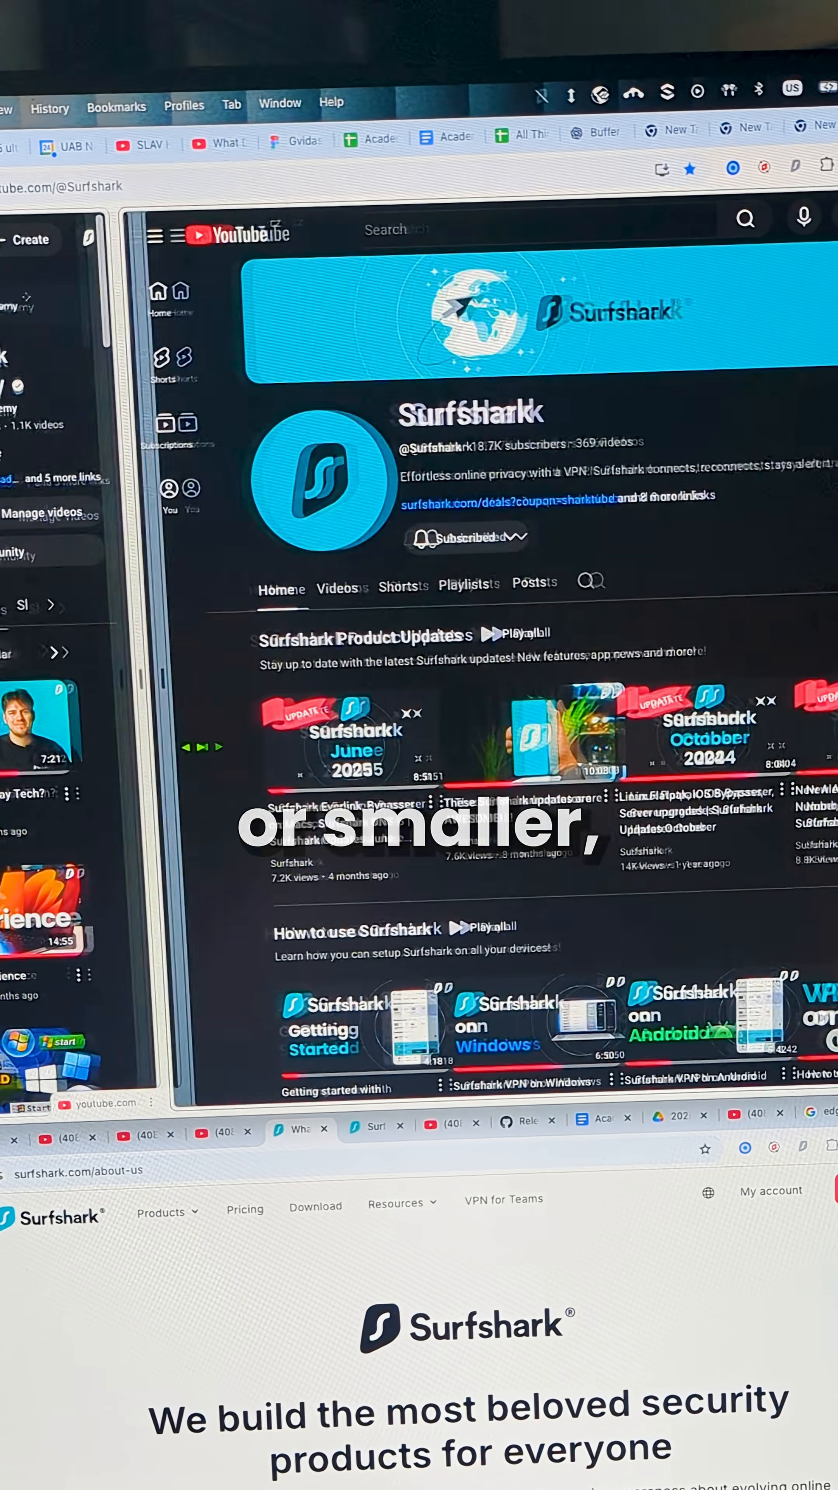
# - Drag the split divider so the Surfshark YouTube channel pane takes most of the width
pyautogui.click(118, 377)
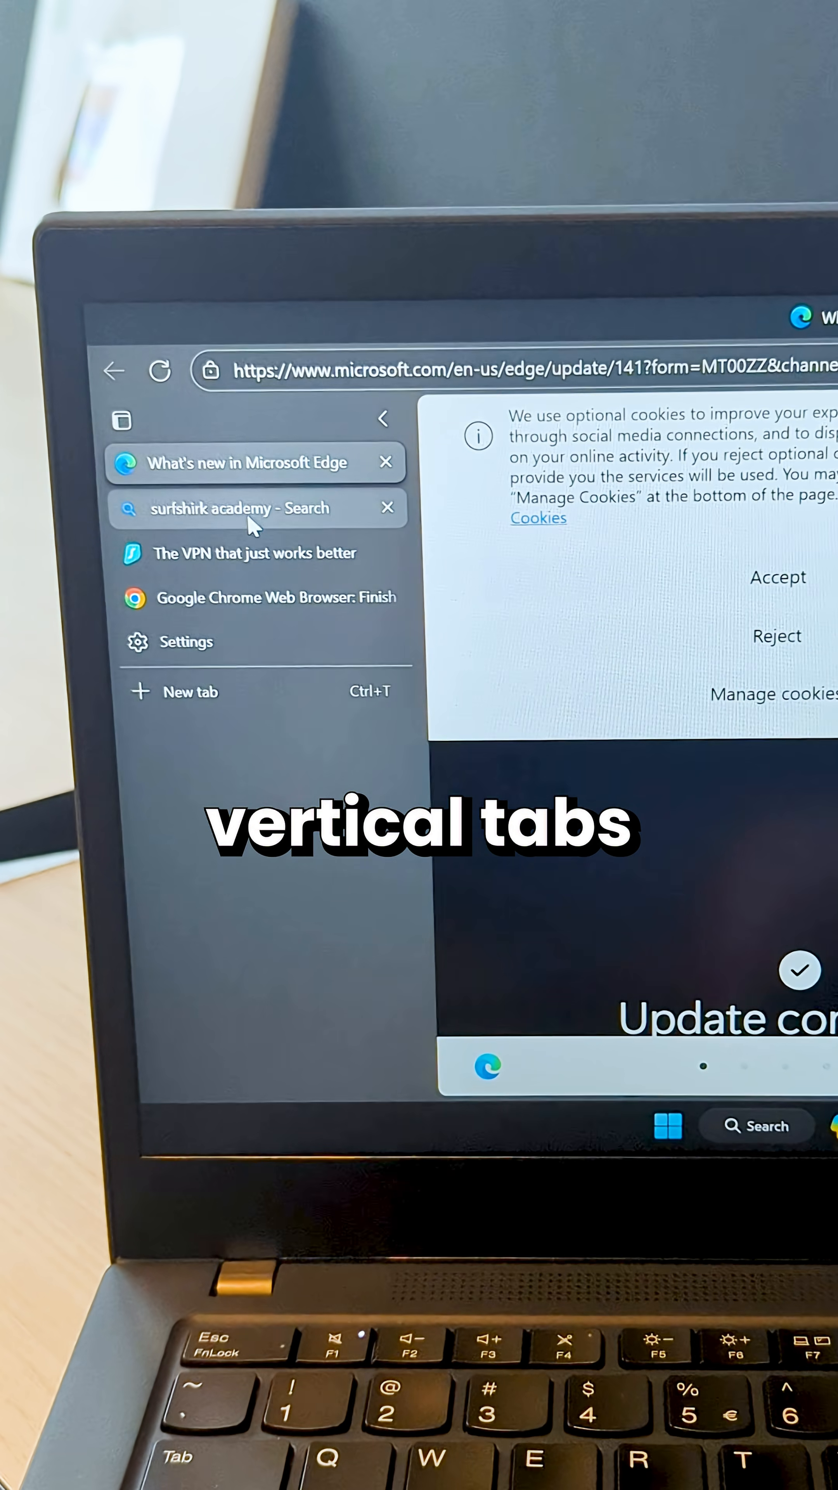
# - Switch to 'The VPN that just works better' tab from Edge's vertical tabs sidebar
pyautogui.click(257, 553)
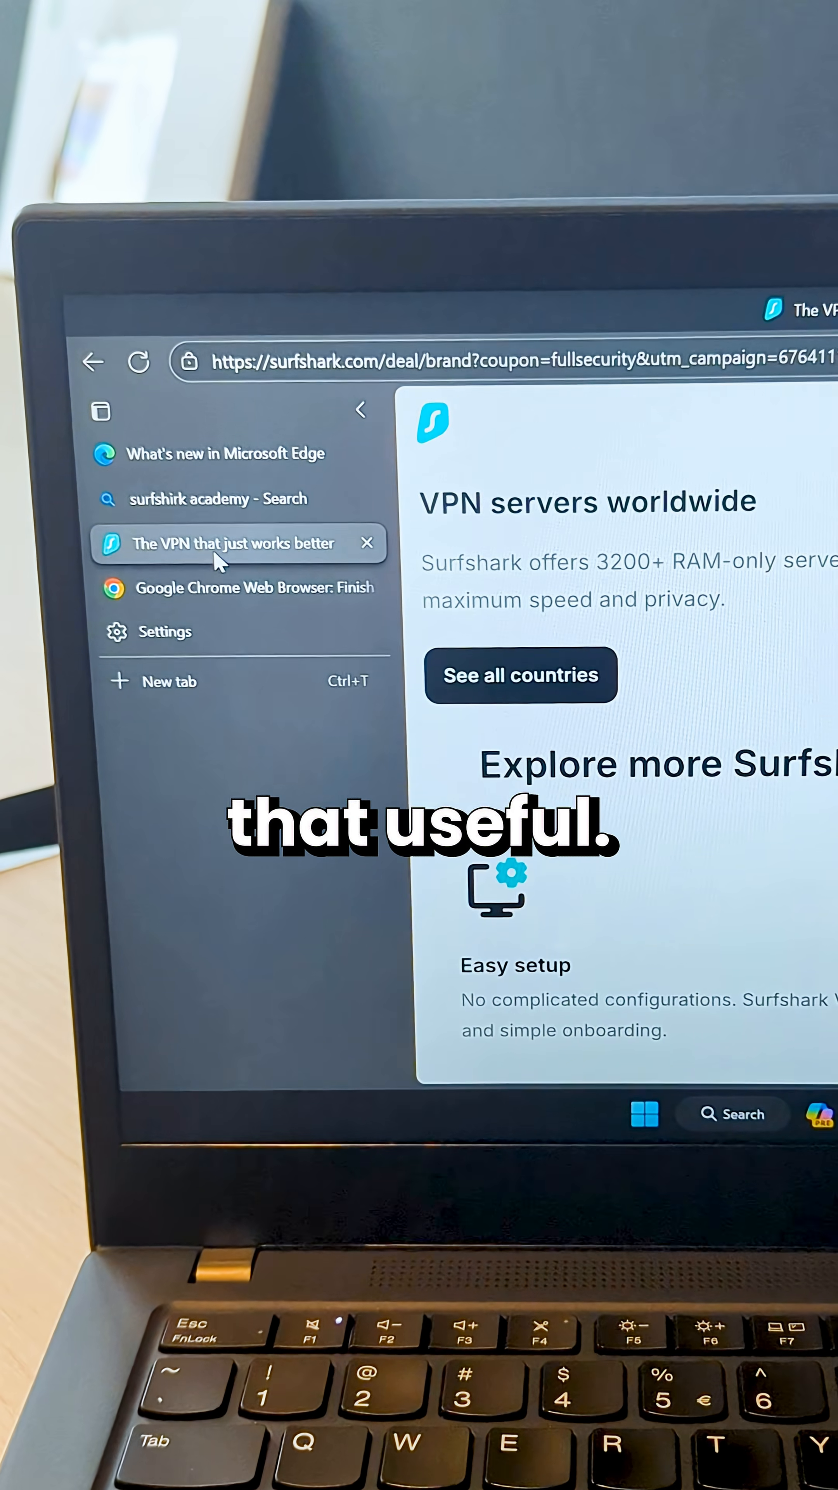